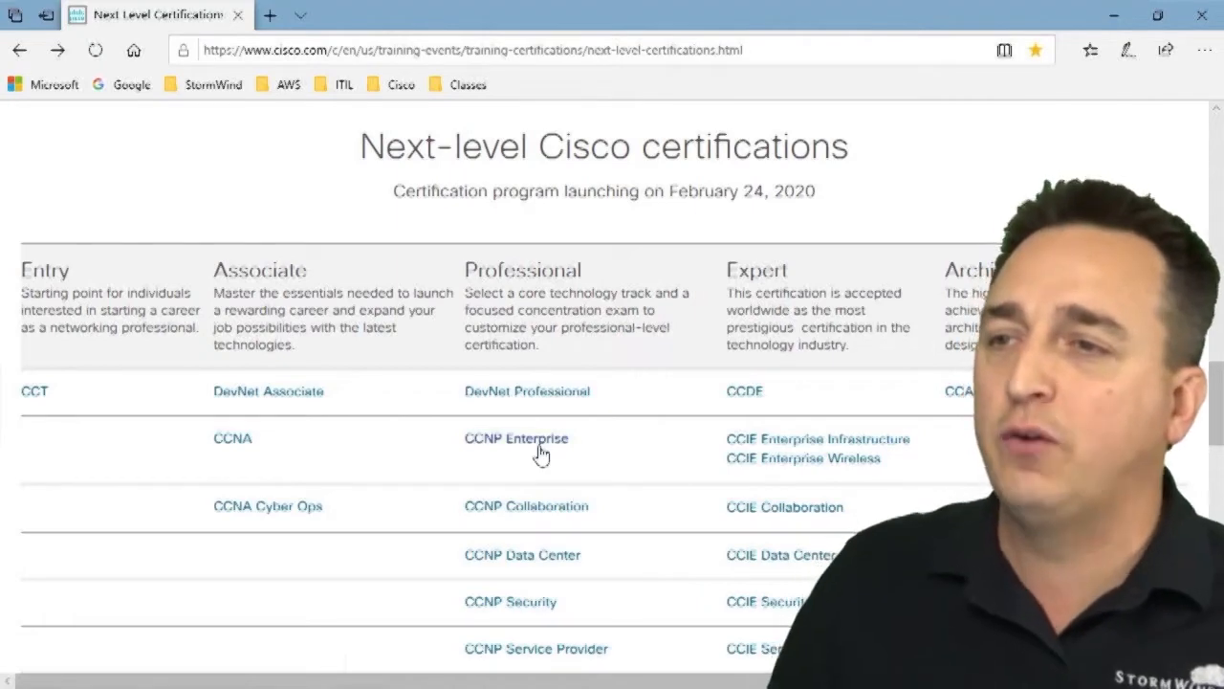
Step: Go to the CCNP Enterprise certification page from the Professional column of the certifications table
{"action": "left_click", "coordinate": [516, 438]}
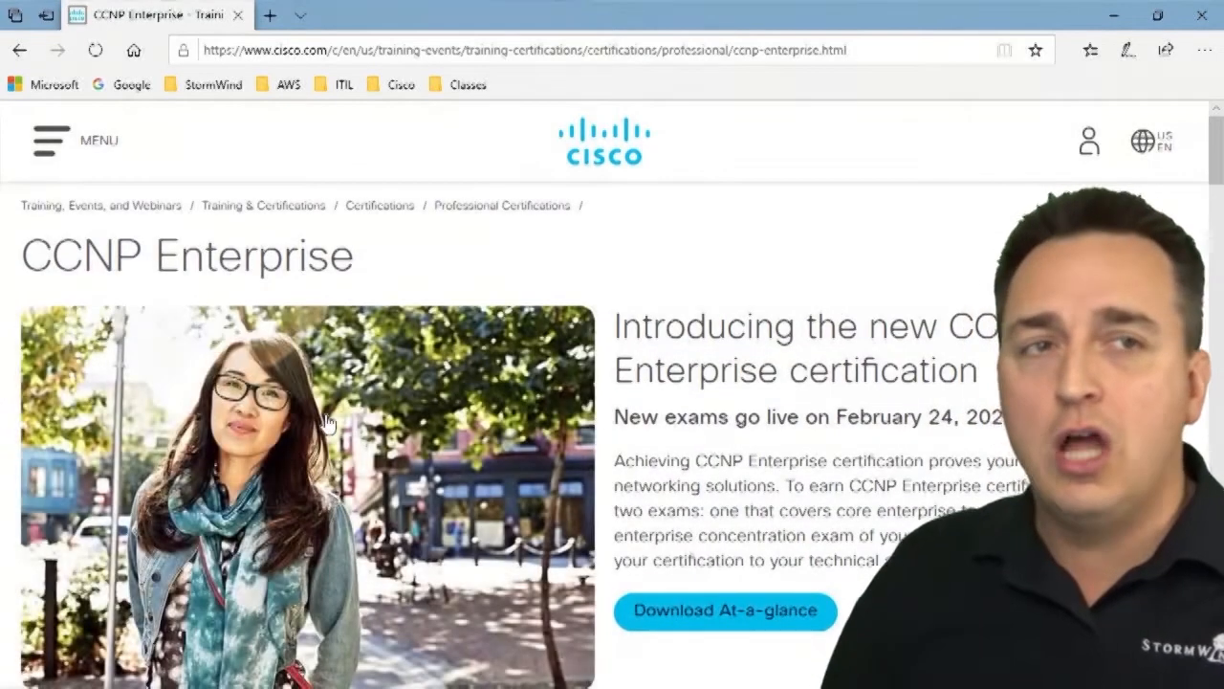
Step: Show the Exams section listing the 350-401 ENCOR core exam and the concentration exams
{"action": "scroll", "scroll_direction": "down", "scroll_amount": 3}
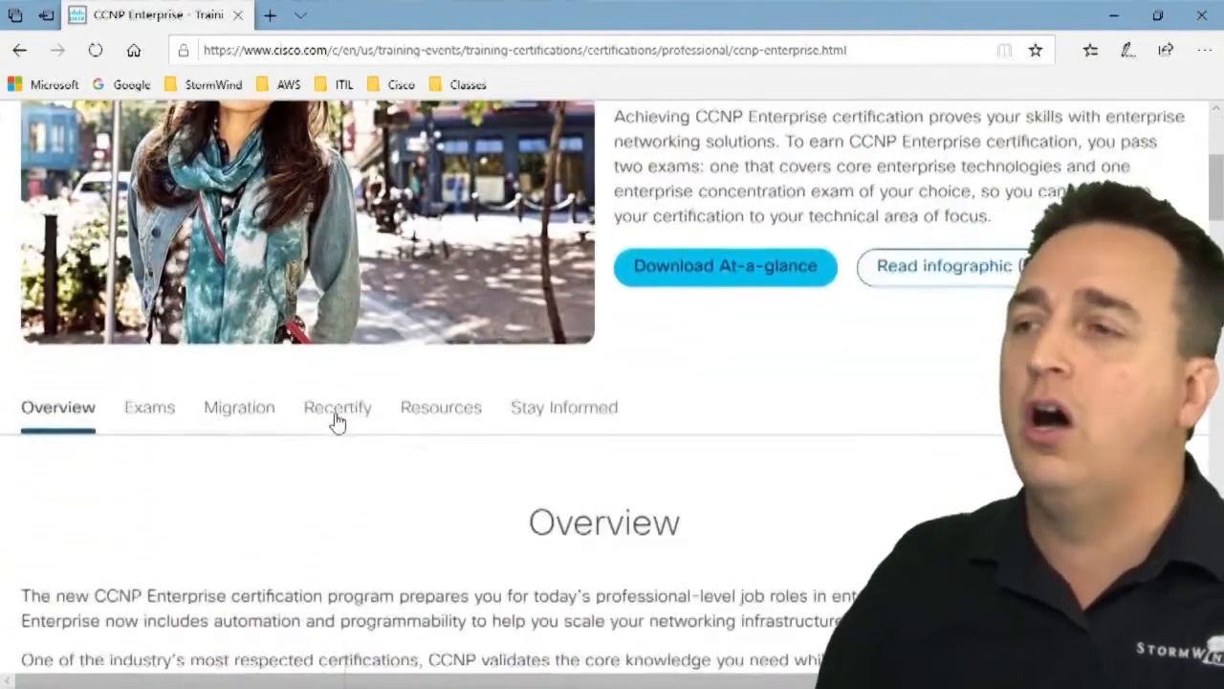
{"action": "scroll", "scroll_direction": "down", "scroll_amount": 3}
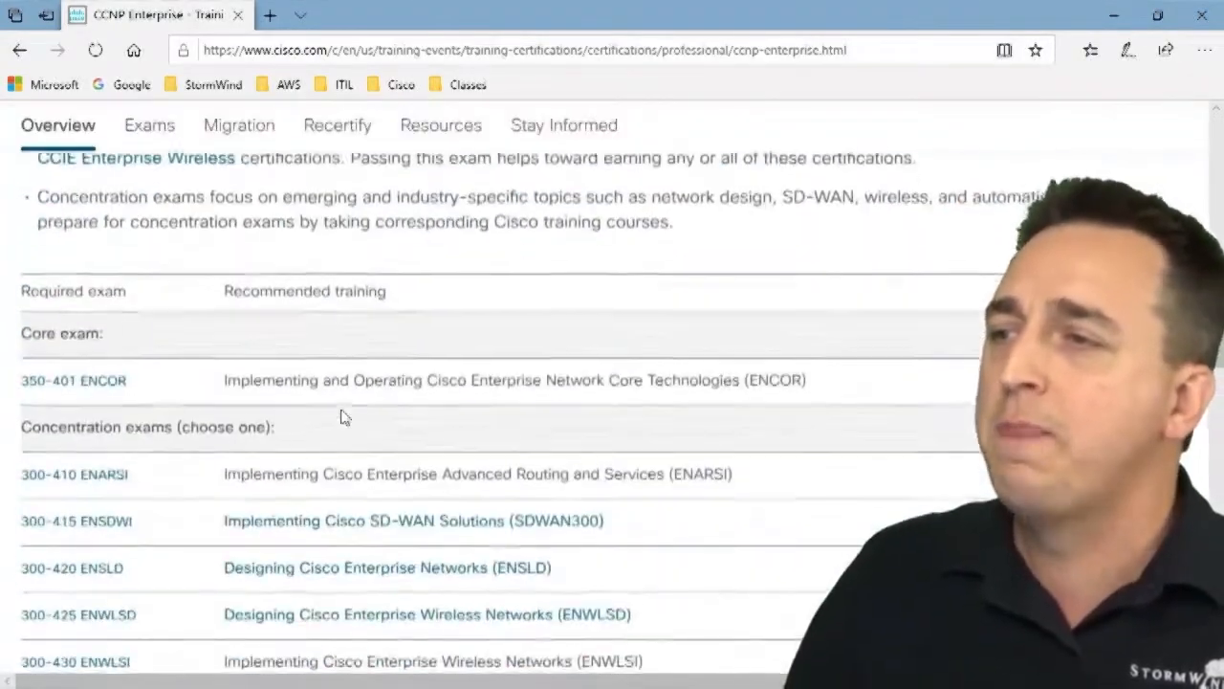
{"action": "left_click", "coordinate": [147, 124]}
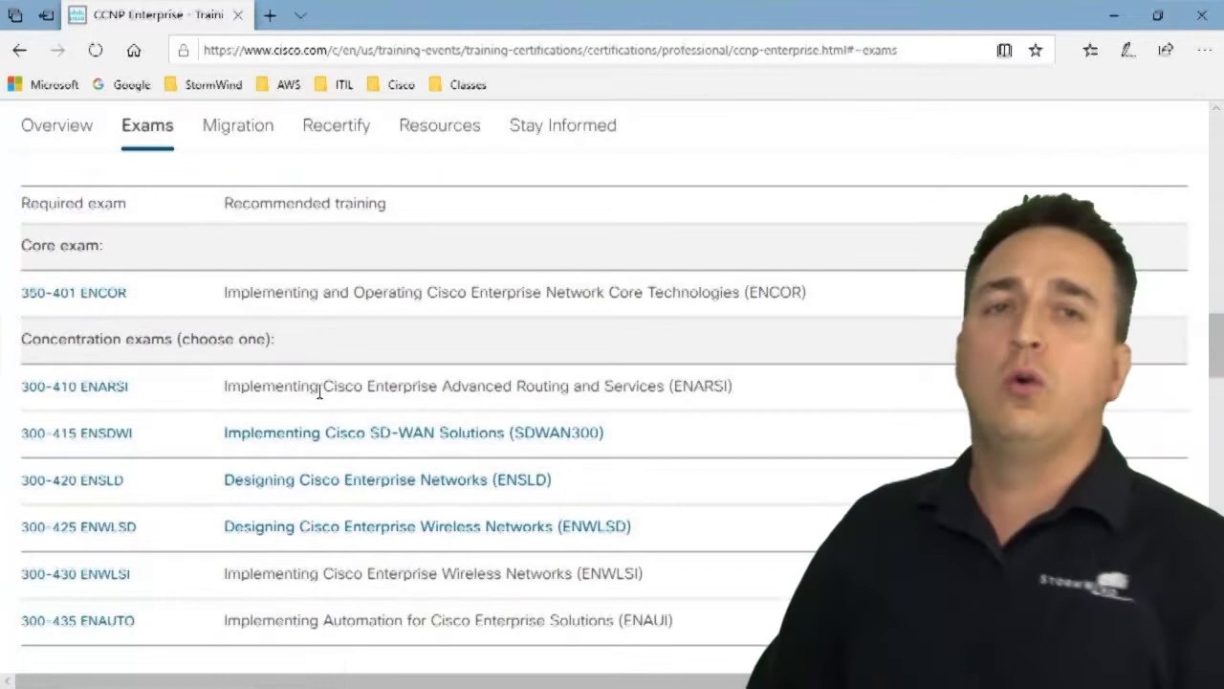